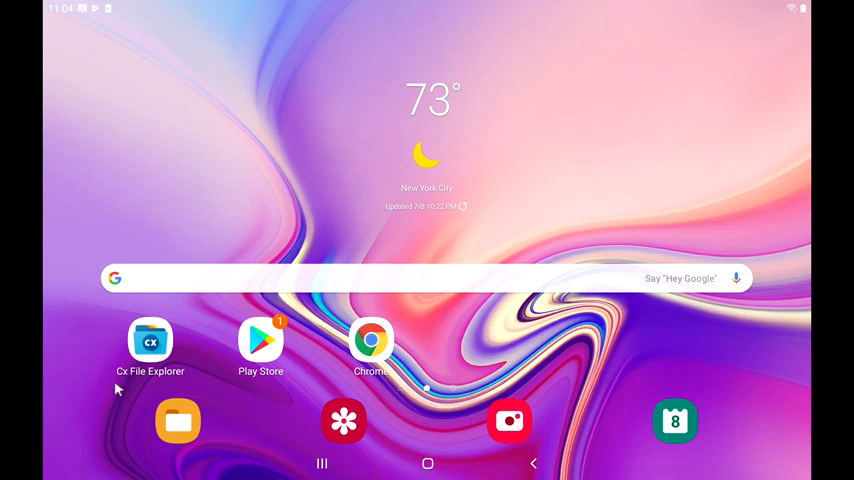
- Check the GameCube Games folder in the file manager, then return home
left_click(150, 340)
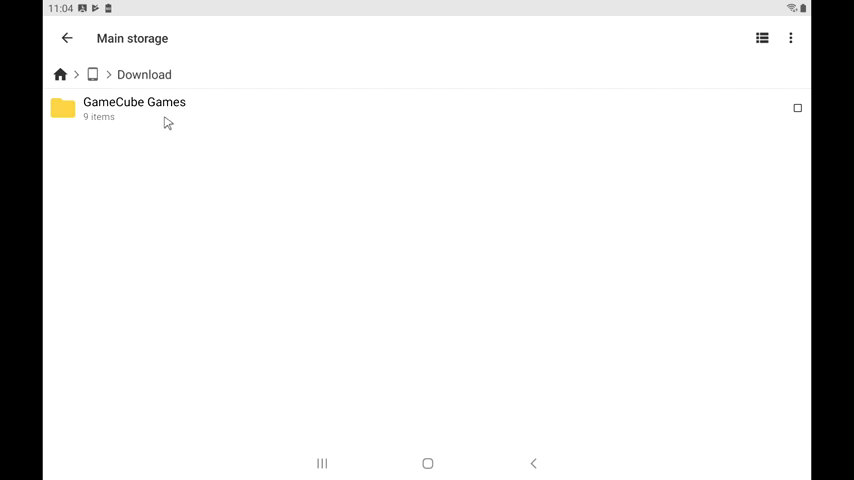
left_click(134, 108)
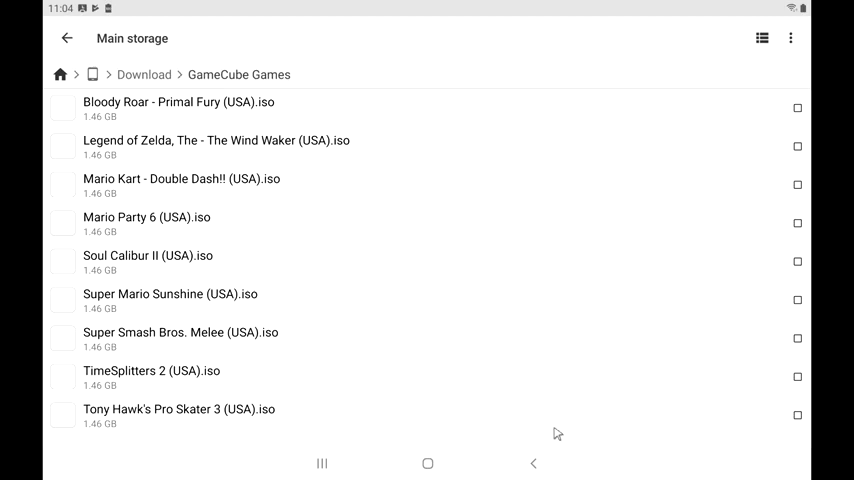
left_click(427, 463)
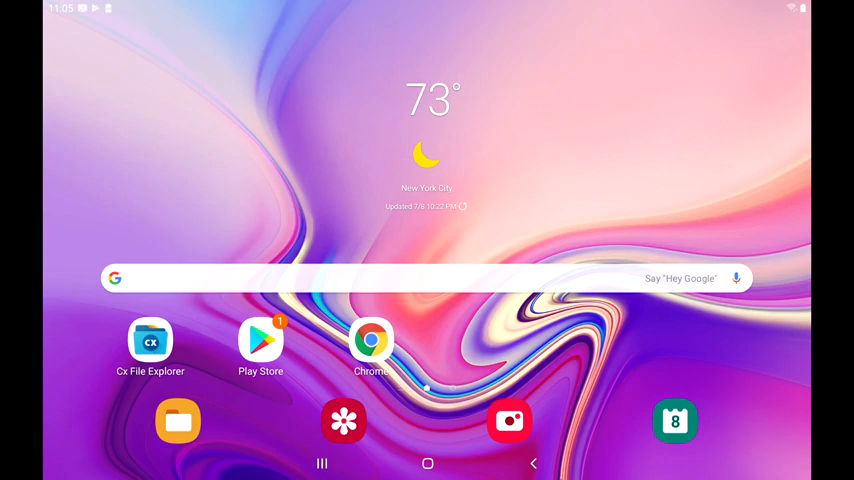
- Review the Dolphin Emulator app store listing's version and release details
left_click(260, 340)
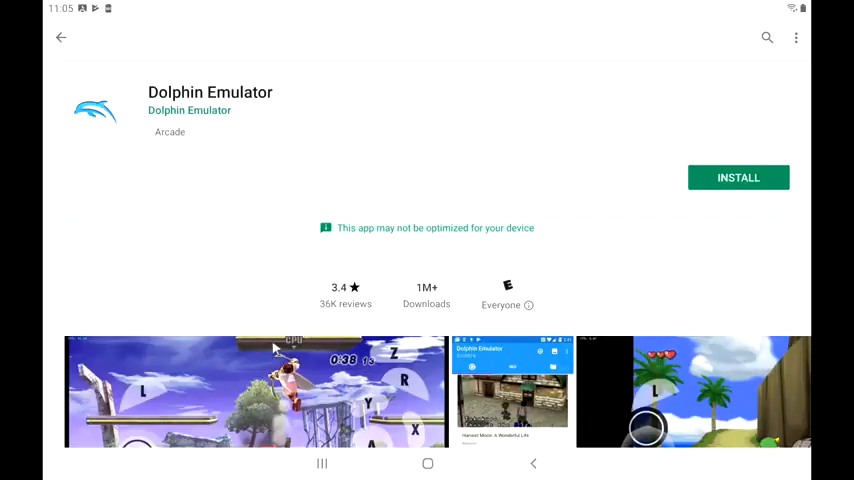
scroll("down", 3)
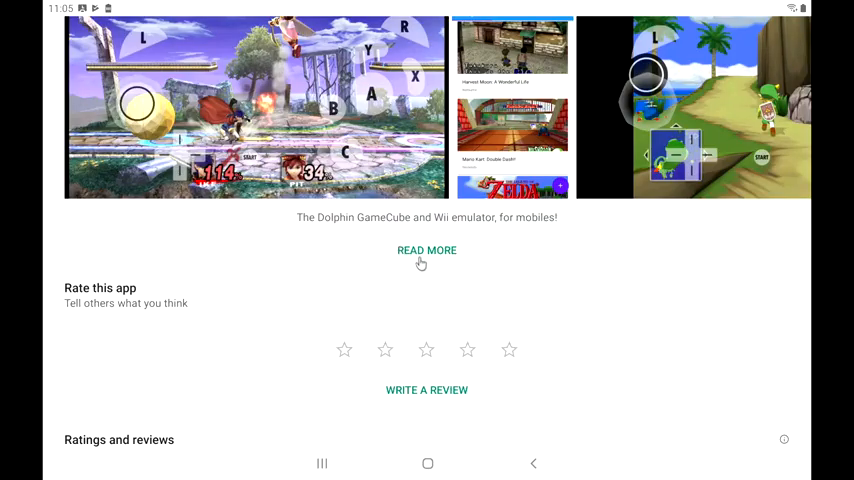
left_click(427, 250)
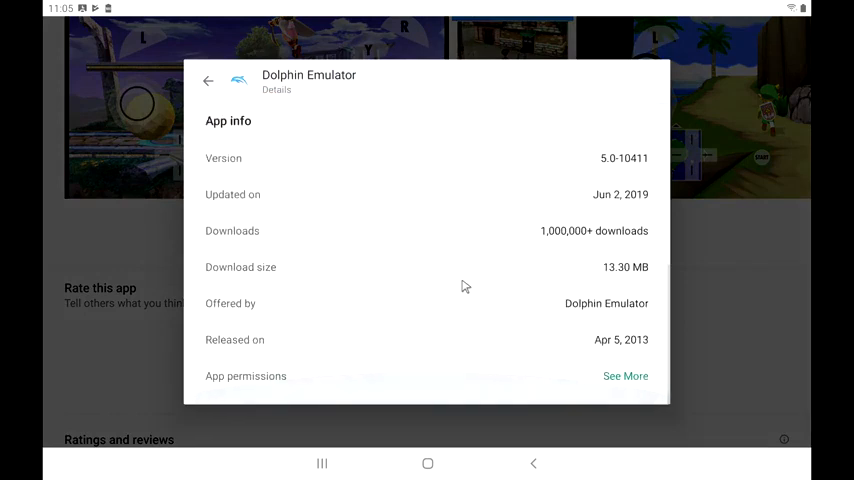
mouse_move(614, 170)
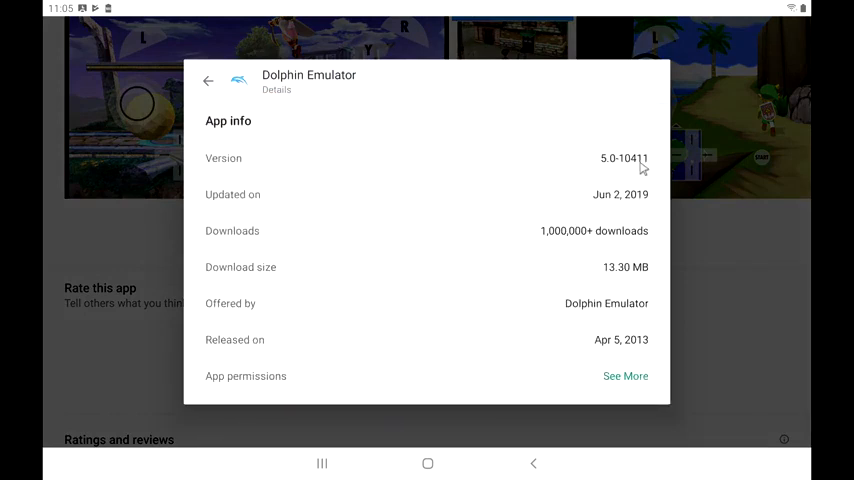
left_click(427, 463)
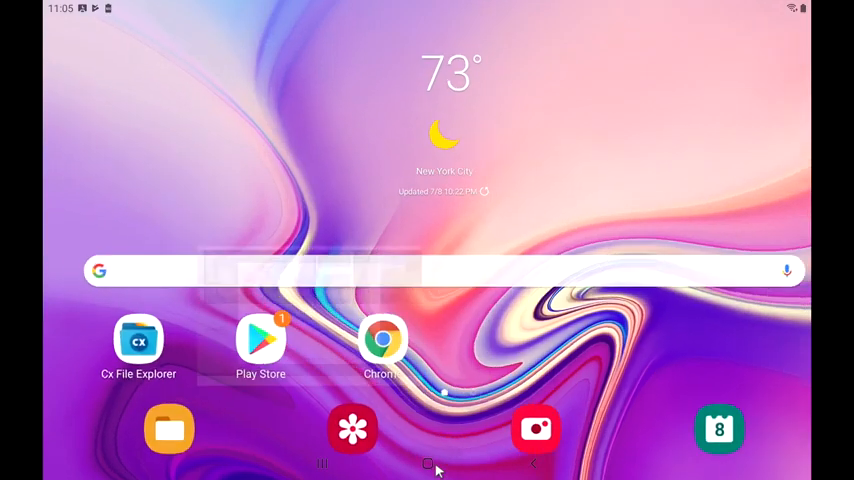
- Download the Android build 5.0-10607 from dolphin-emu.org, allowing Chrome storage access
left_click(383, 338)
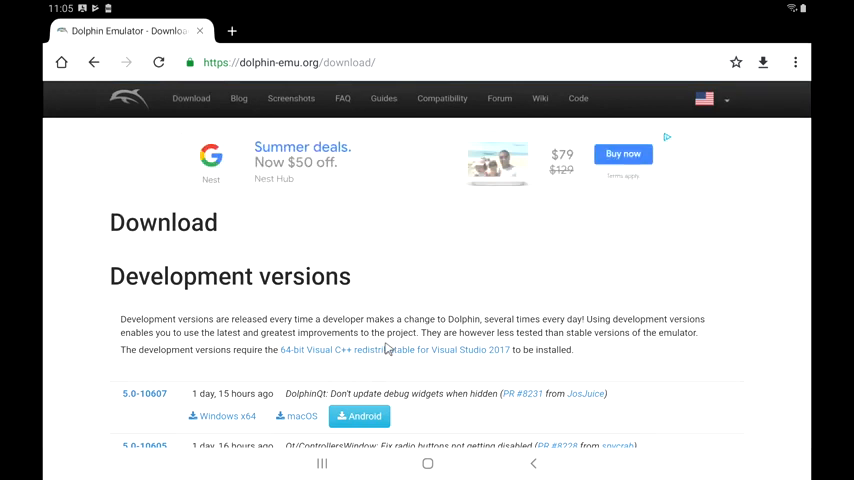
scroll("down", 3)
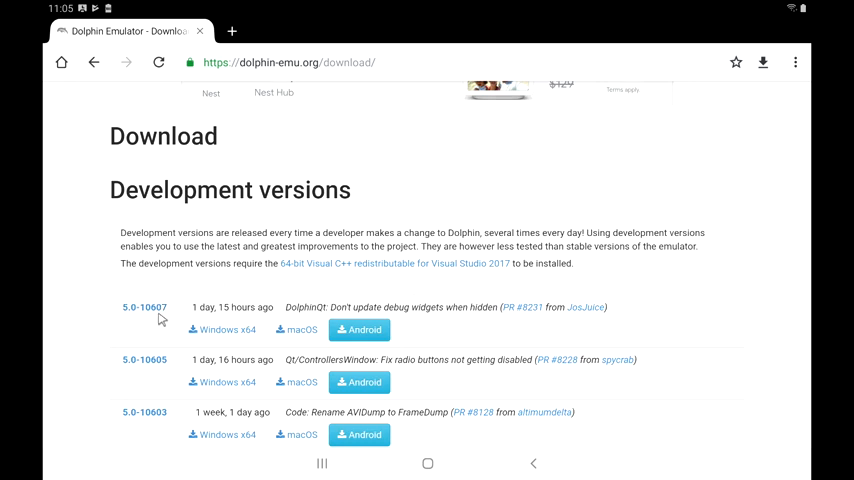
mouse_move(359, 330)
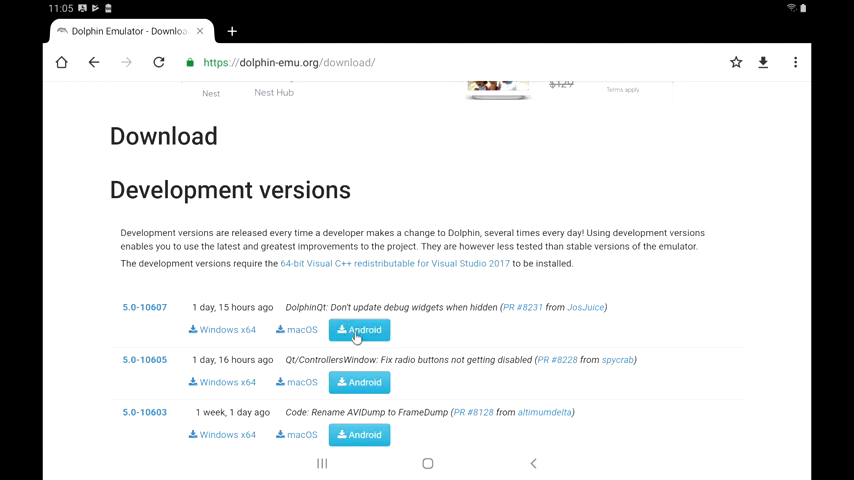
left_click(359, 330)
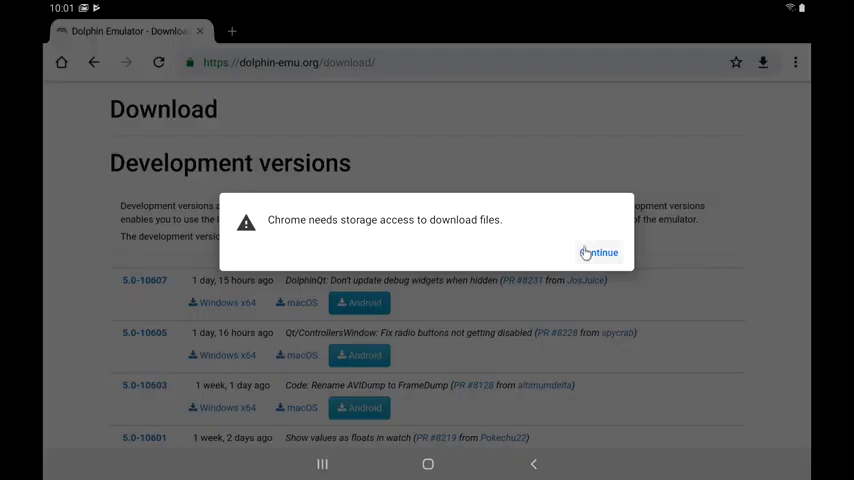
left_click(599, 252)
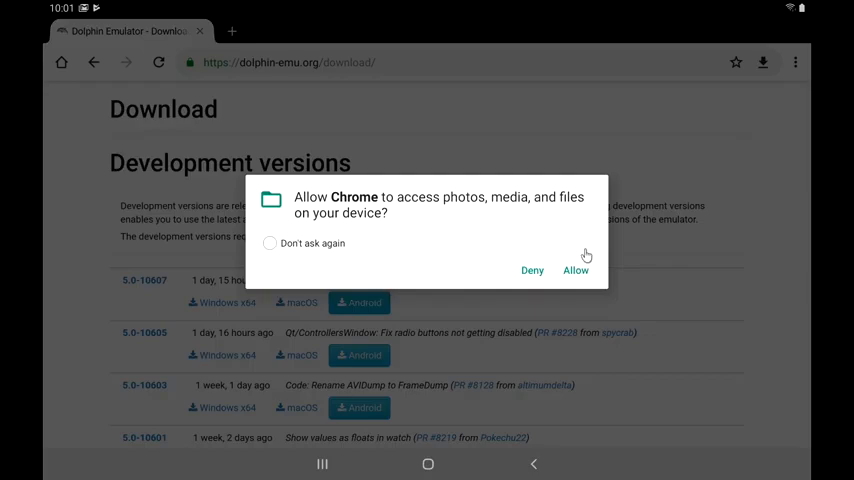
left_click(575, 270)
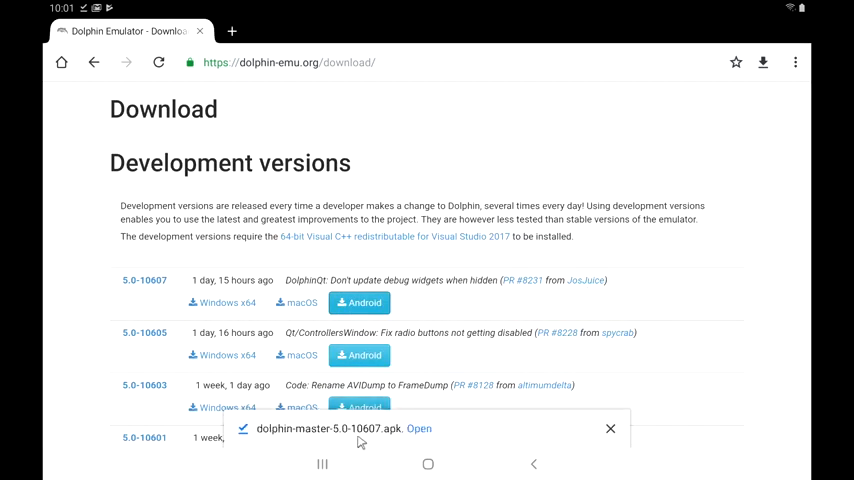
- Install the downloaded Dolphin APK, allowing Chrome to install unknown apps
left_click(419, 433)
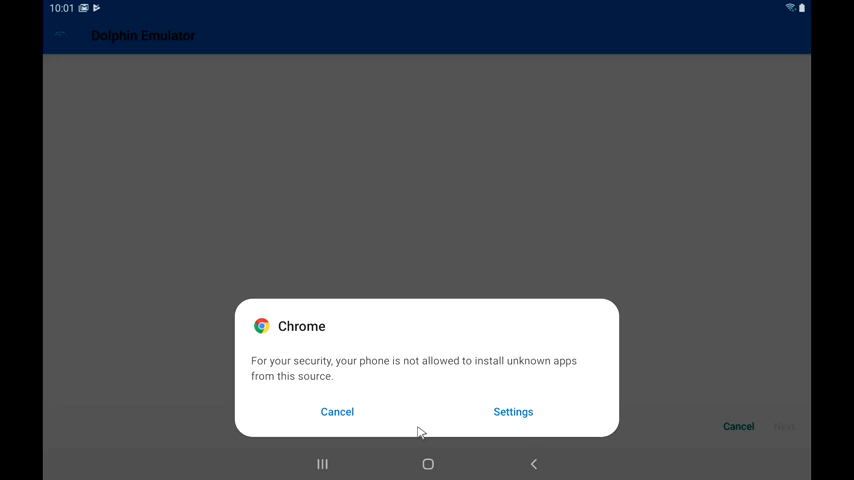
mouse_move(513, 412)
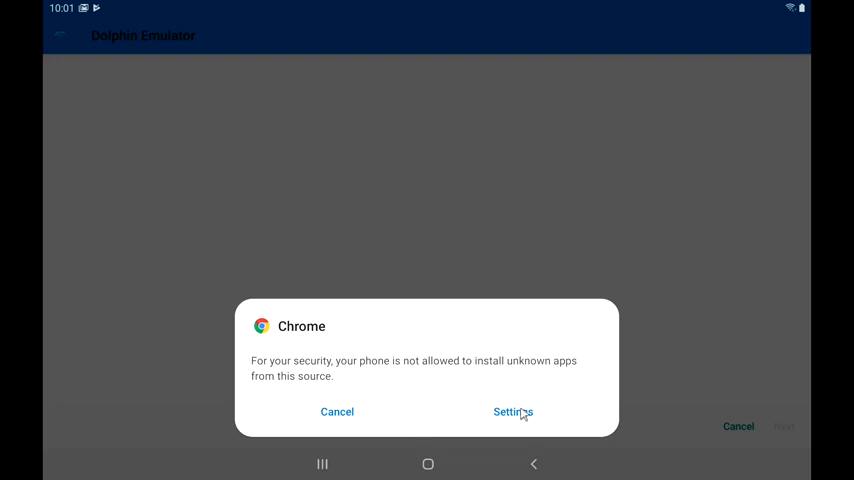
left_click(513, 412)
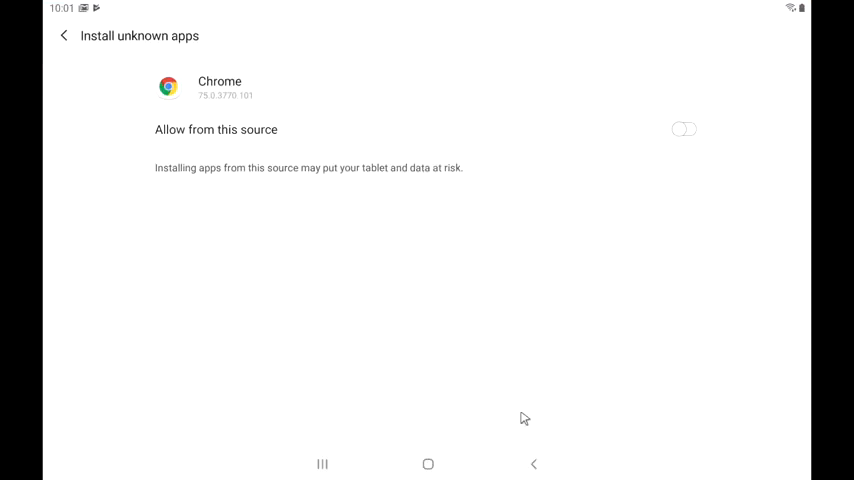
left_click(684, 129)
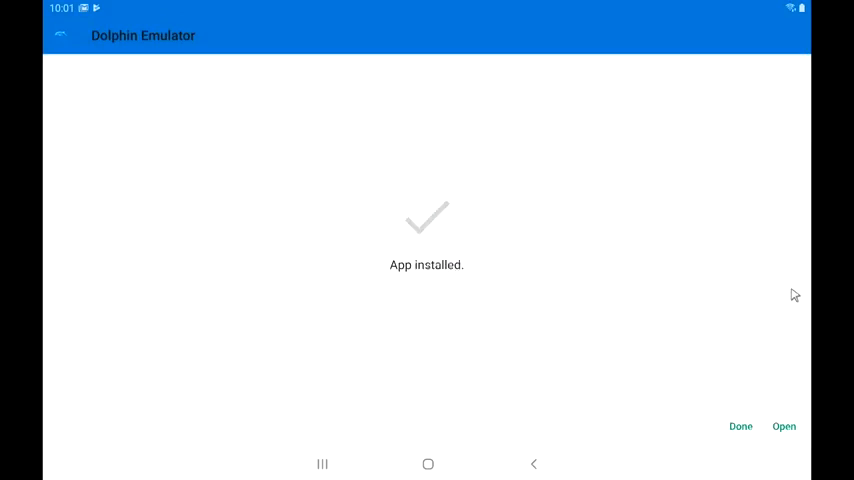
left_click(740, 426)
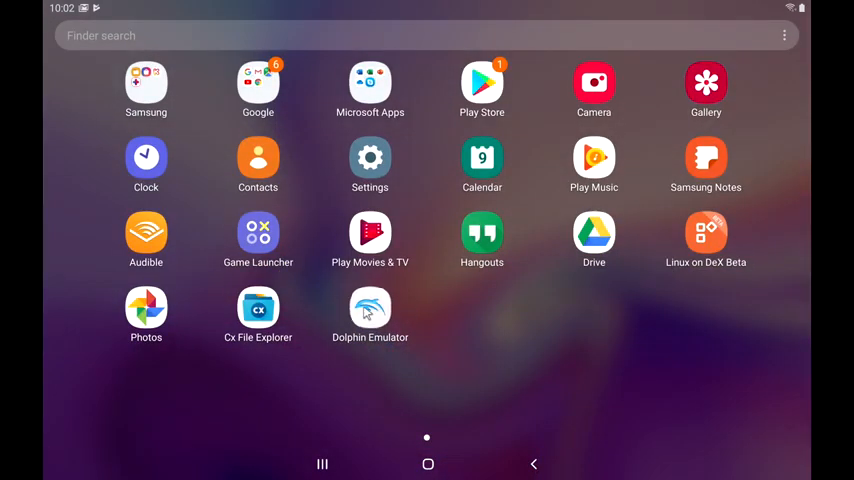
- Launch Dolphin, grant file access and add GameCube Games as the game folder
left_click(370, 308)
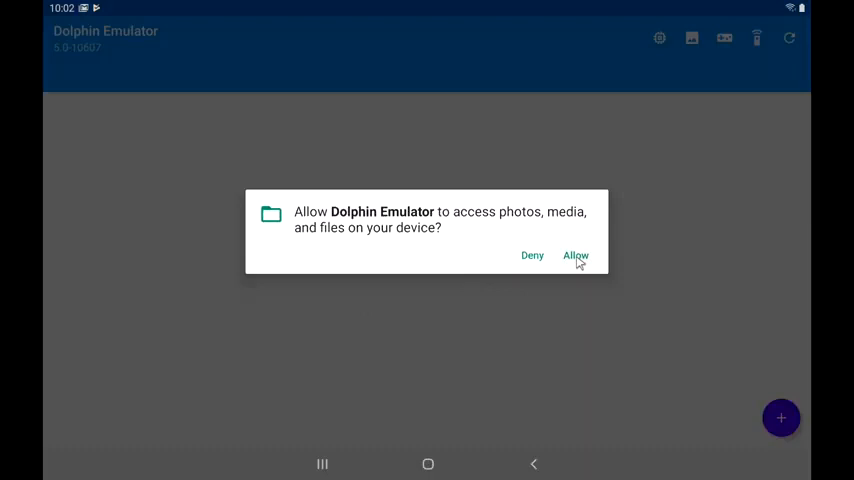
left_click(575, 255)
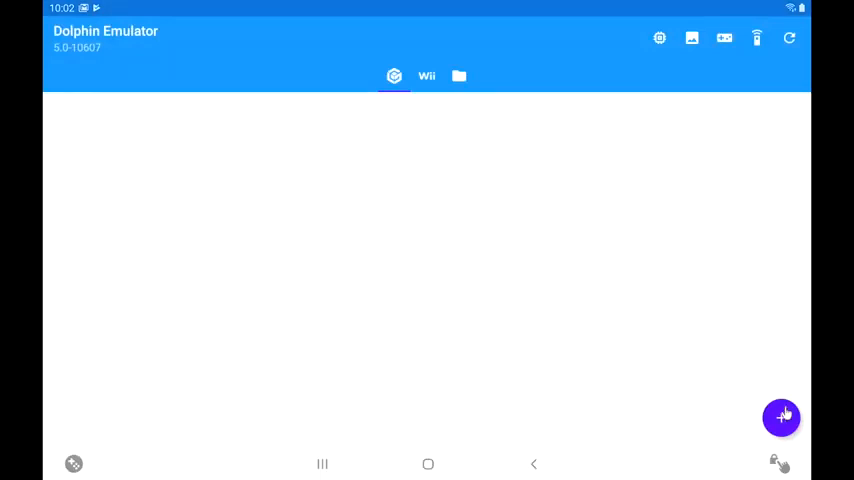
left_click(781, 417)
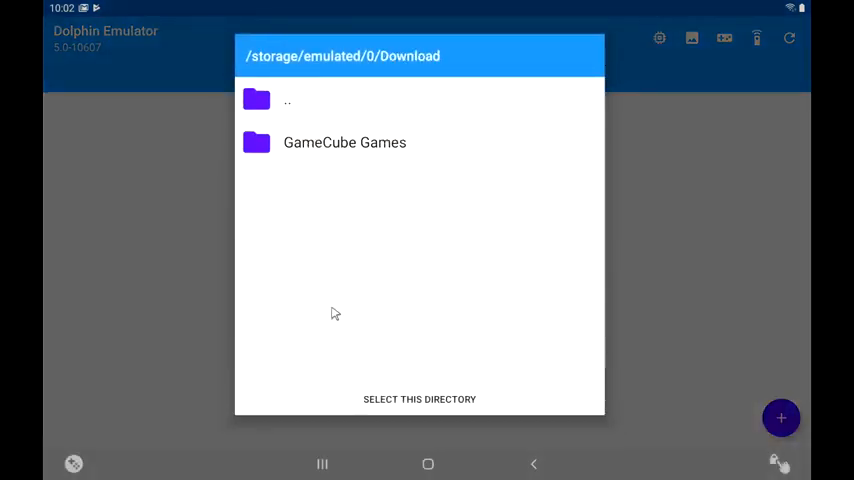
mouse_move(318, 166)
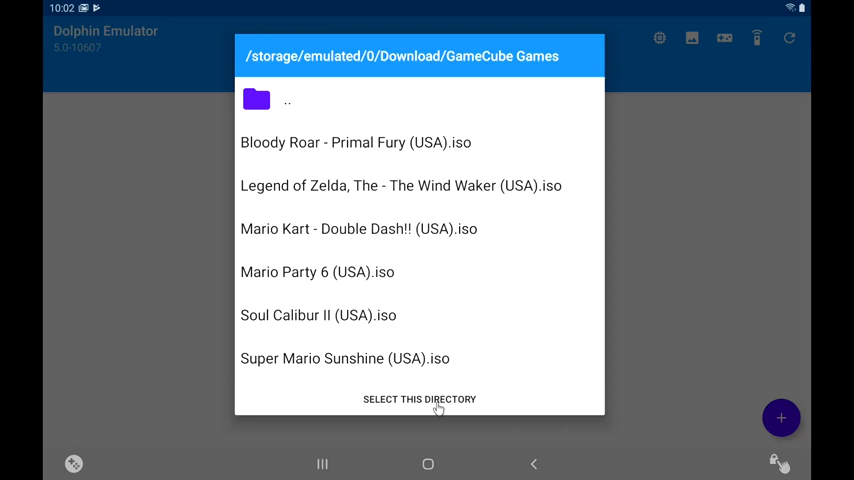
left_click(419, 399)
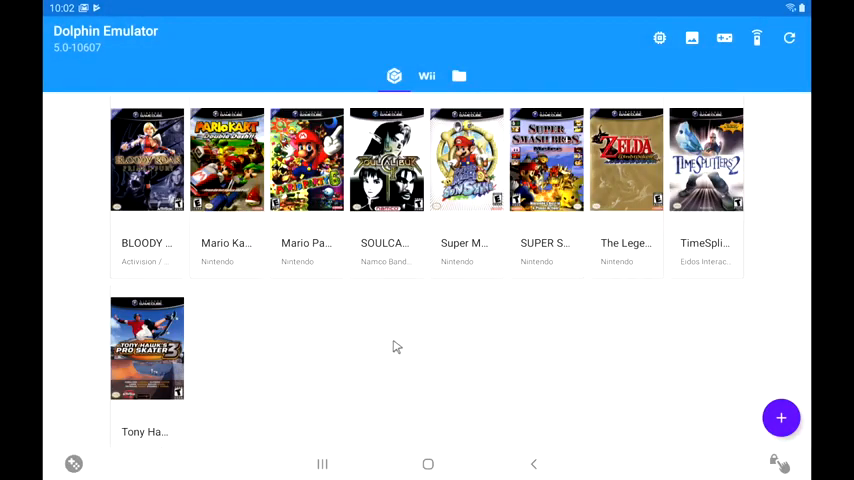
mouse_move(715, 324)
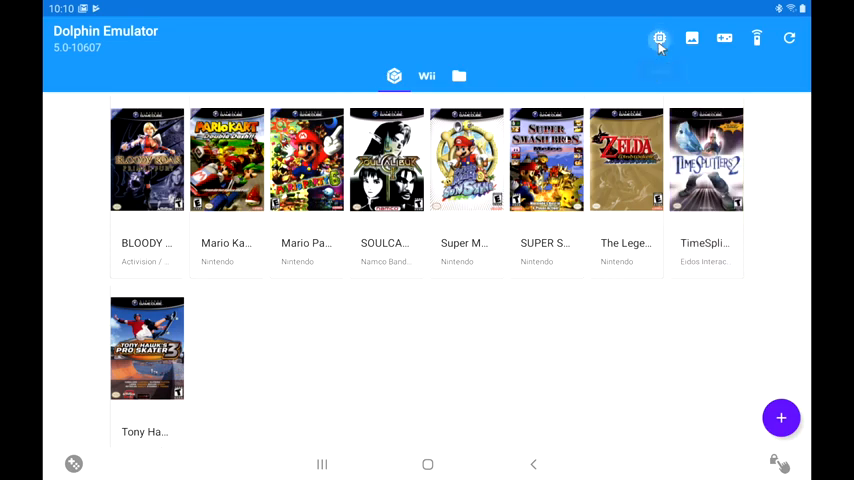
- Review the General config (Dual Core, JIT ARM64) and reach the Graphics Settings
left_click(659, 38)
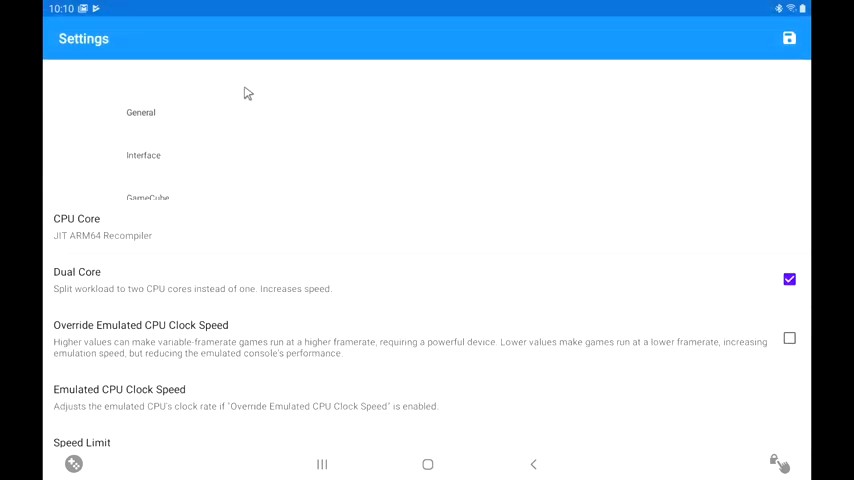
scroll("up", 3)
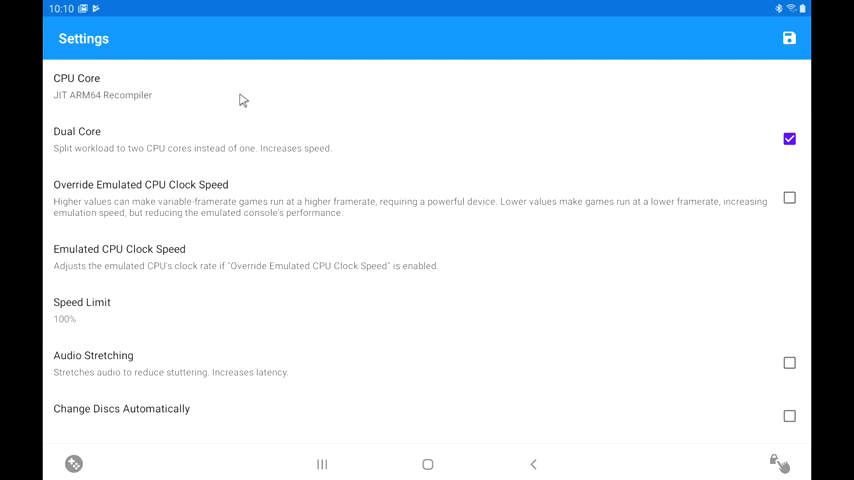
mouse_move(135, 108)
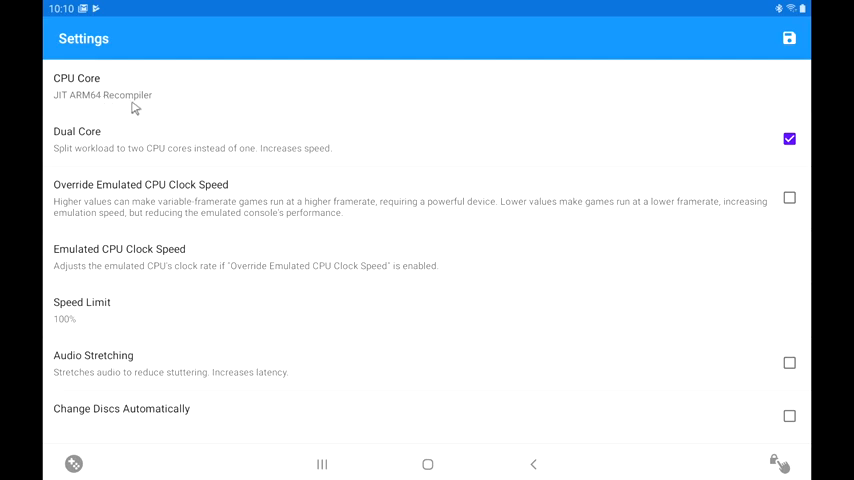
left_click(100, 85)
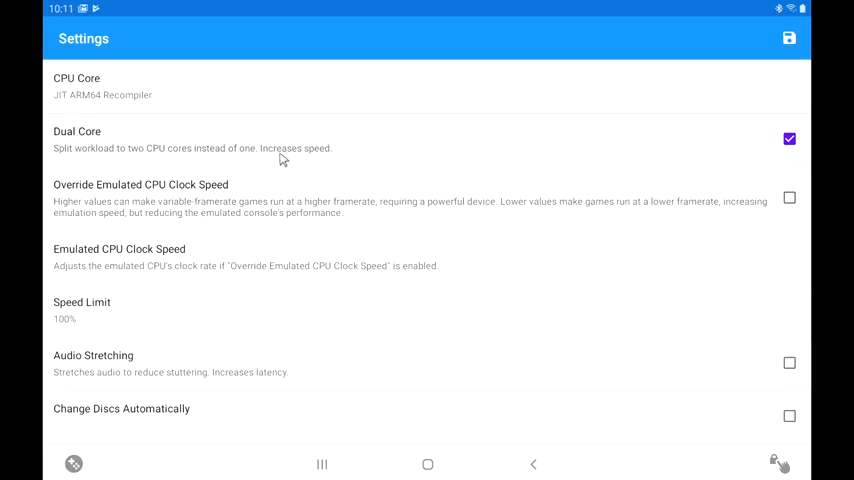
mouse_move(778, 162)
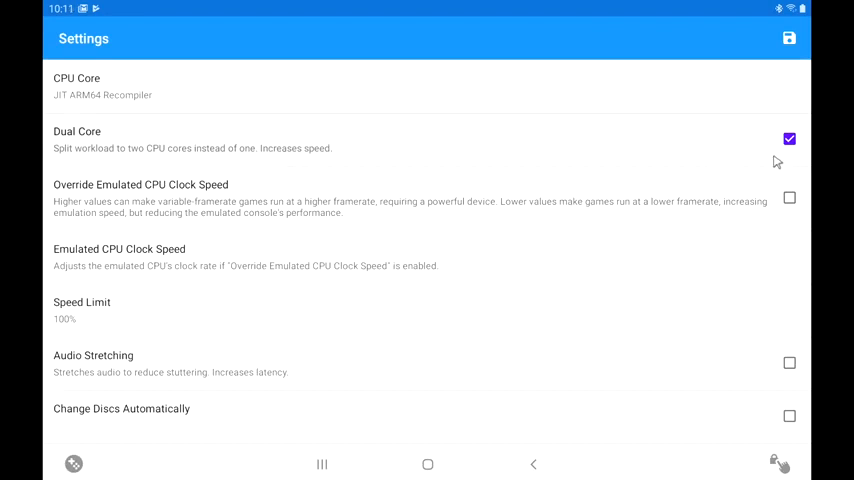
scroll("down", 3)
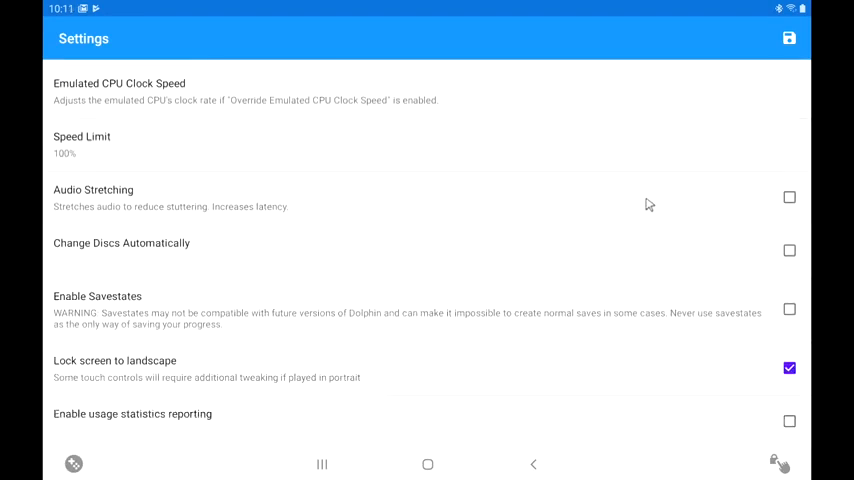
scroll("down", 3)
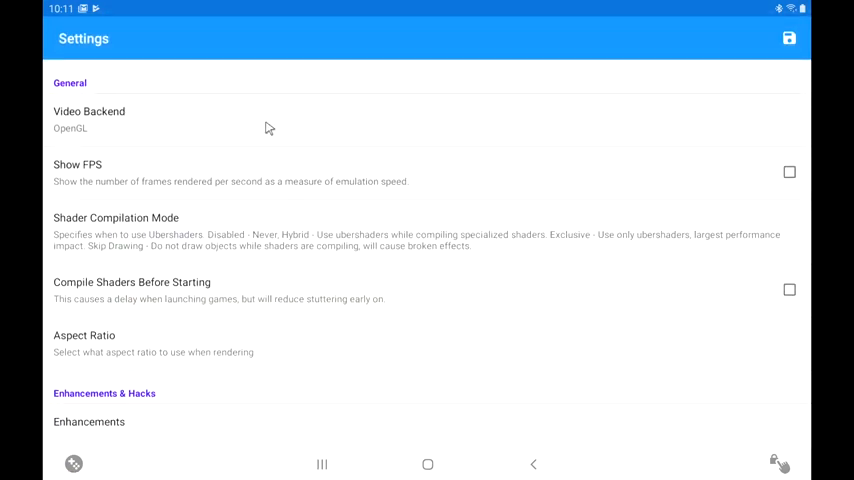
- Set the video backend to Vulkan and enable Show FPS and Compile Shaders Before Starting
left_click(89, 118)
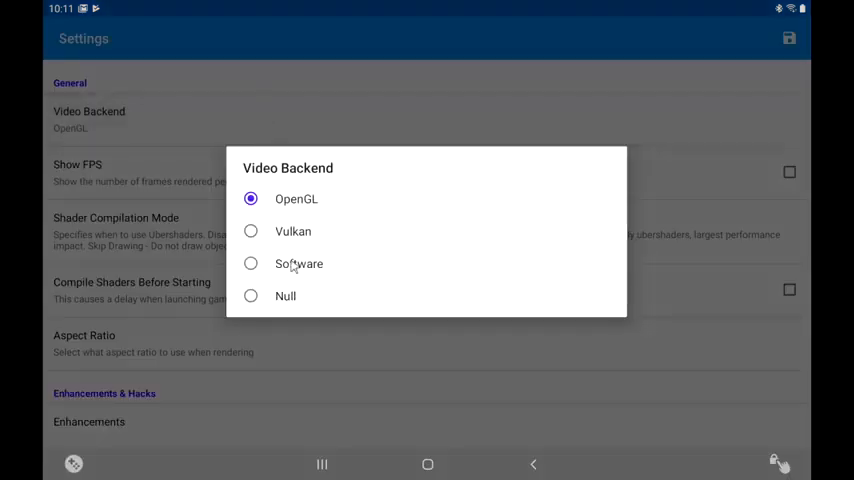
mouse_move(299, 200)
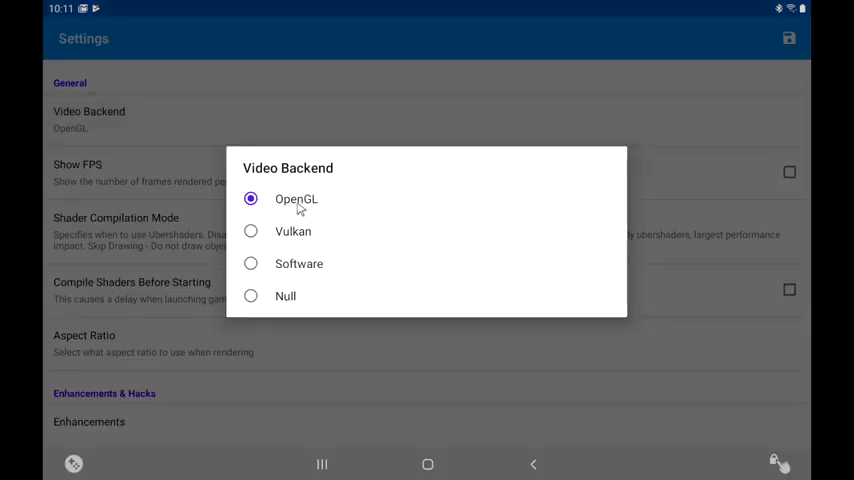
mouse_move(325, 200)
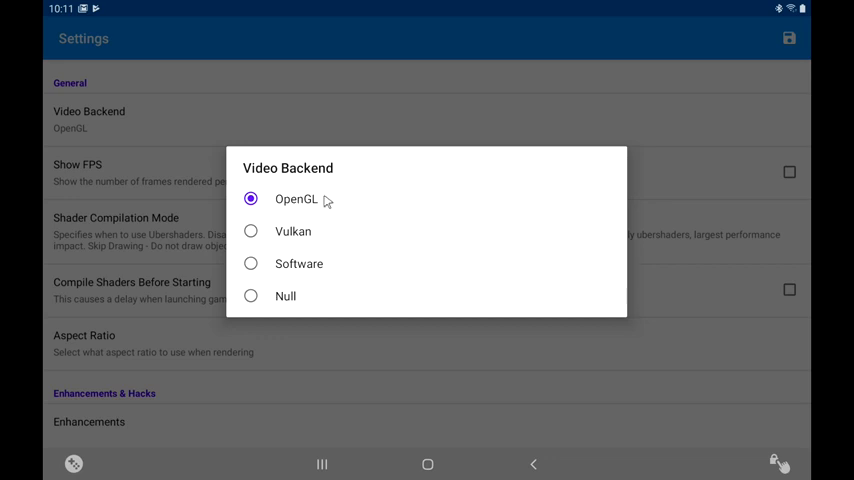
mouse_move(288, 239)
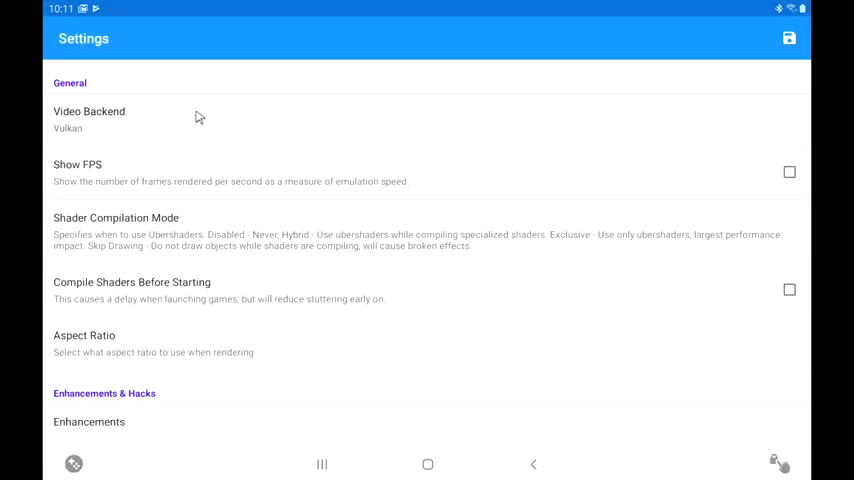
mouse_move(753, 180)
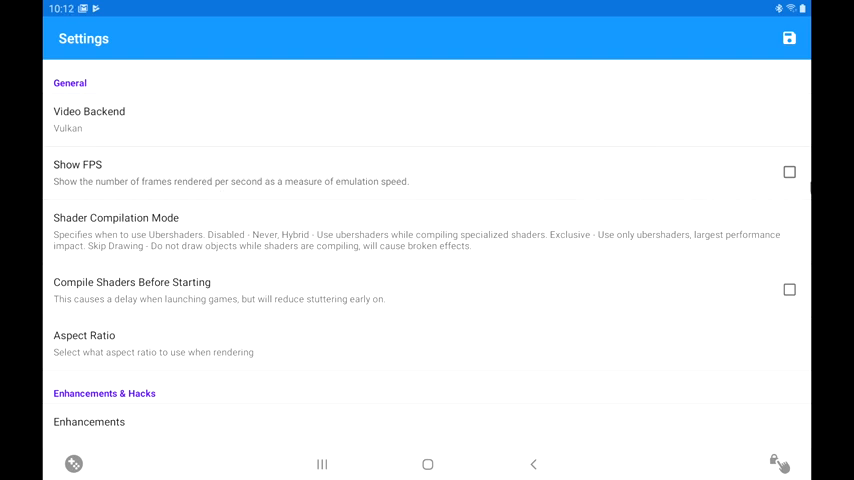
left_click(789, 172)
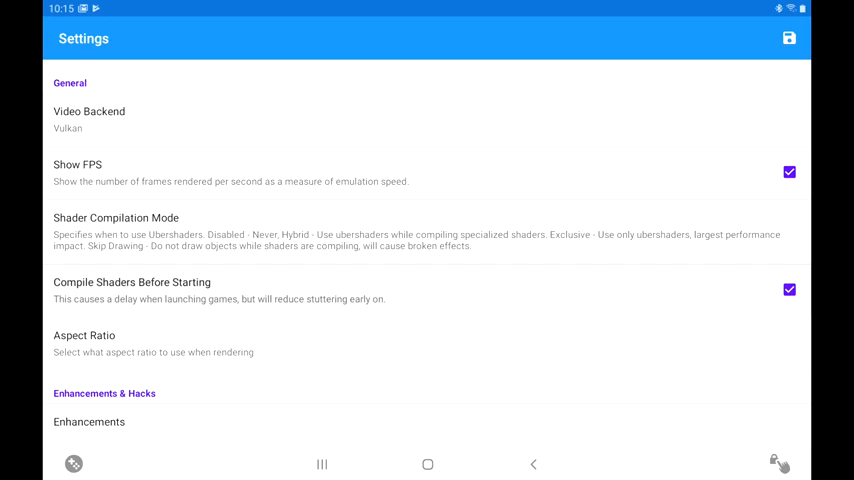
scroll("down", 3)
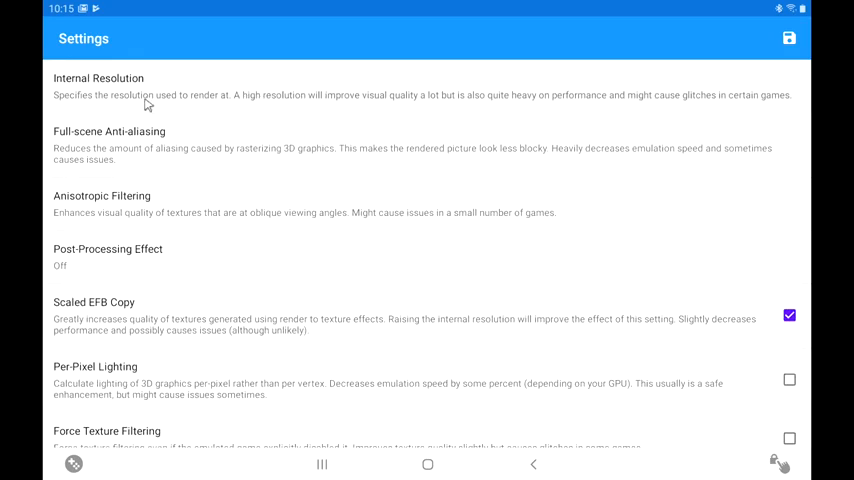
left_click(98, 85)
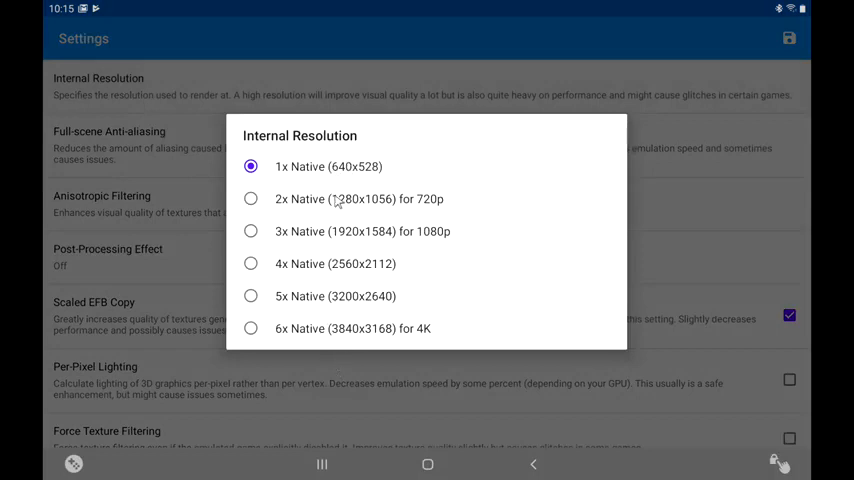
mouse_move(300, 178)
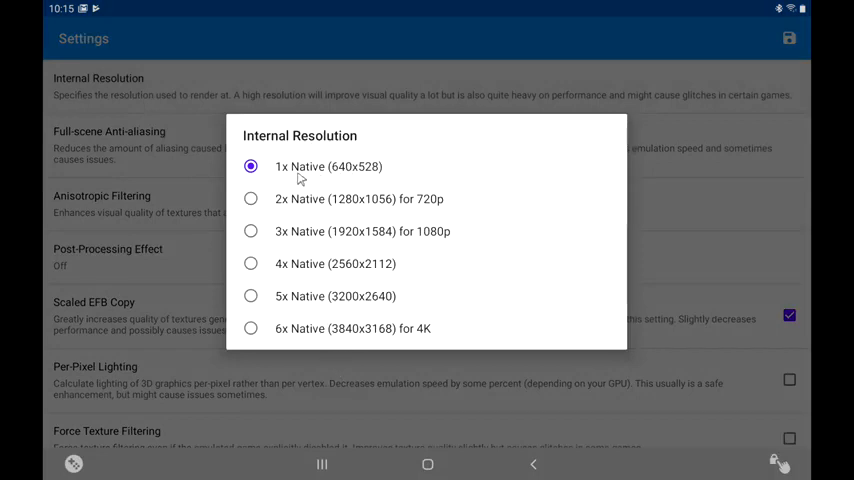
mouse_move(320, 95)
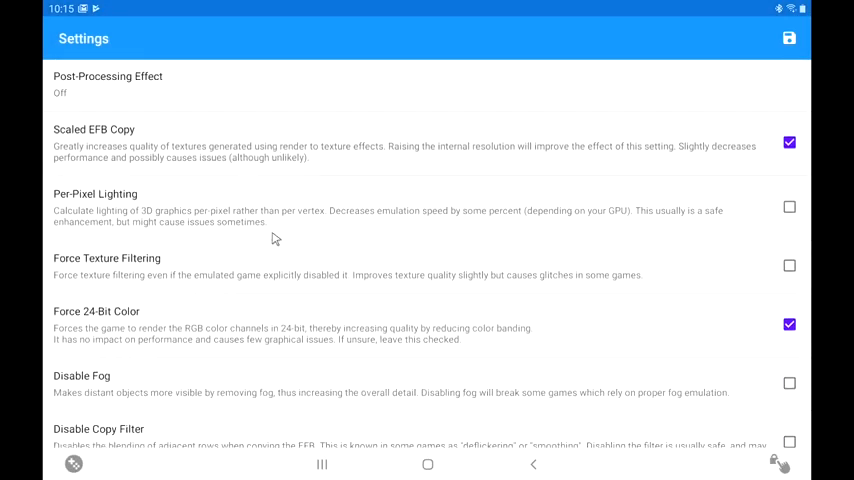
- Enable Backend Multithreading under Hacks, leaving internal resolution at 1x Native
scroll("down", 3)
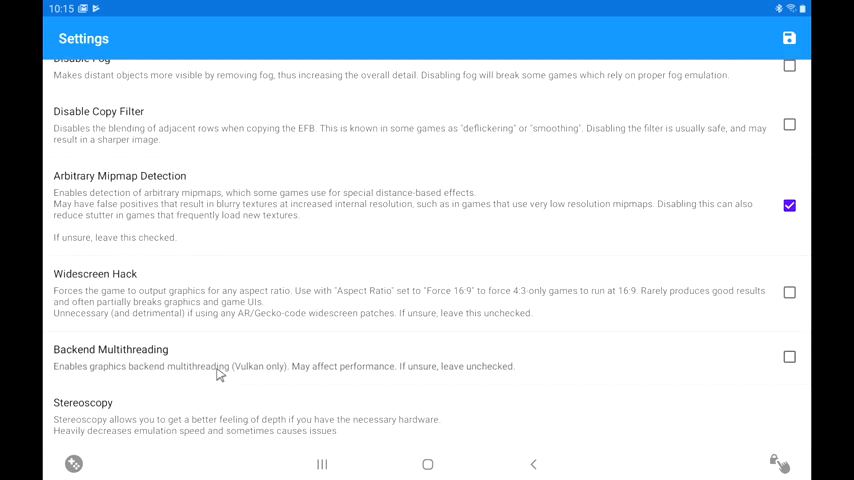
left_click(789, 357)
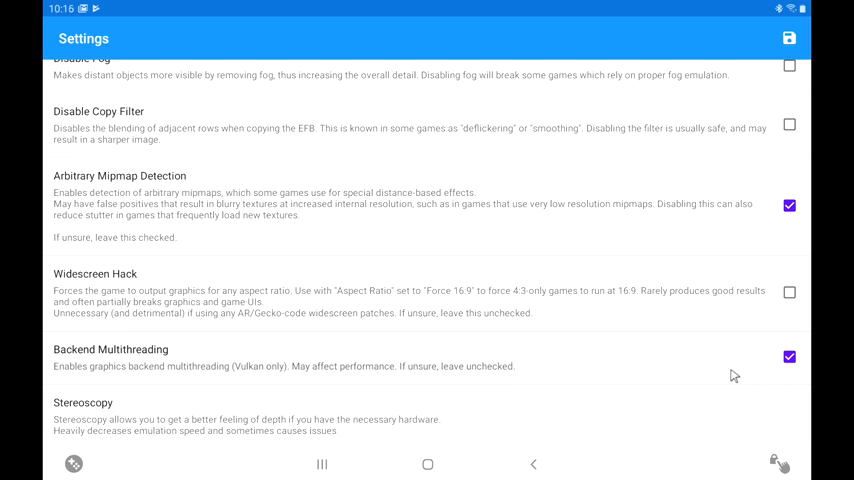
mouse_move(241, 382)
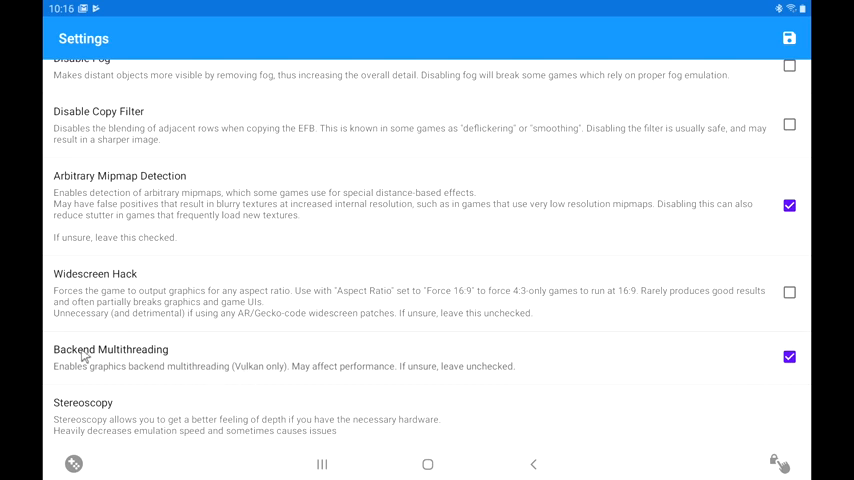
mouse_move(190, 373)
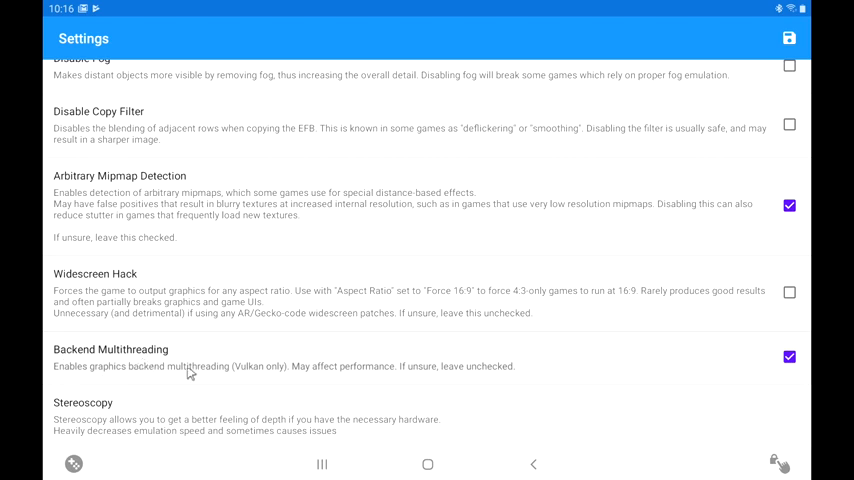
mouse_move(635, 390)
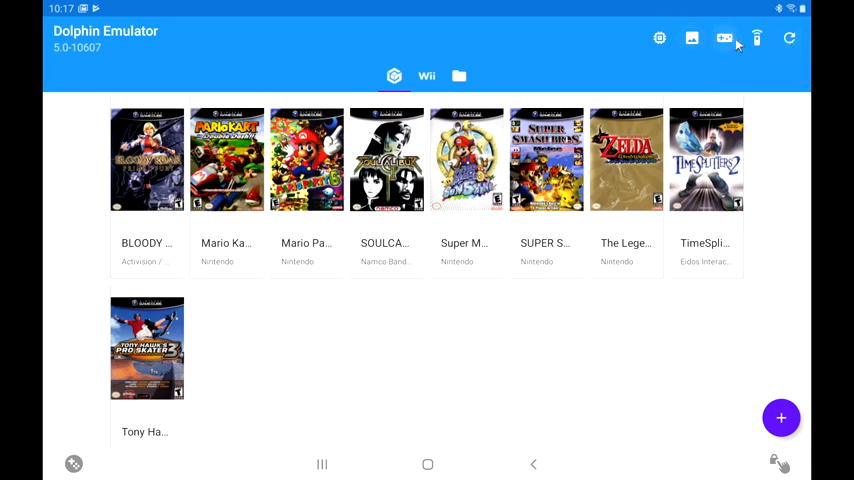
mouse_move(724, 38)
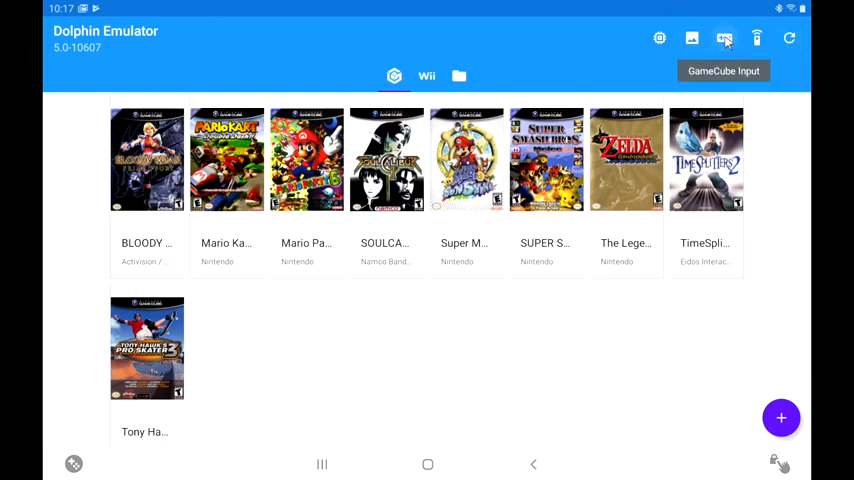
- Set GameCube Controller 1 as emulated and map A, START and D-Pad Right to the Xbox controller
left_click(724, 38)
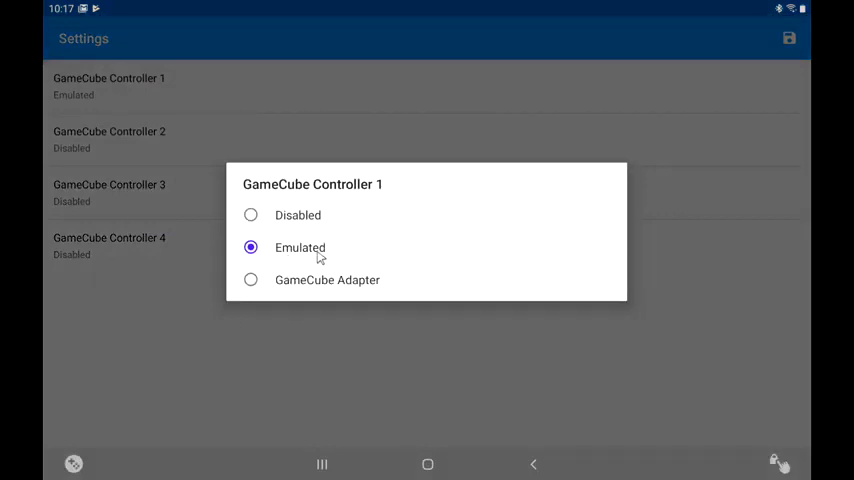
left_click(300, 247)
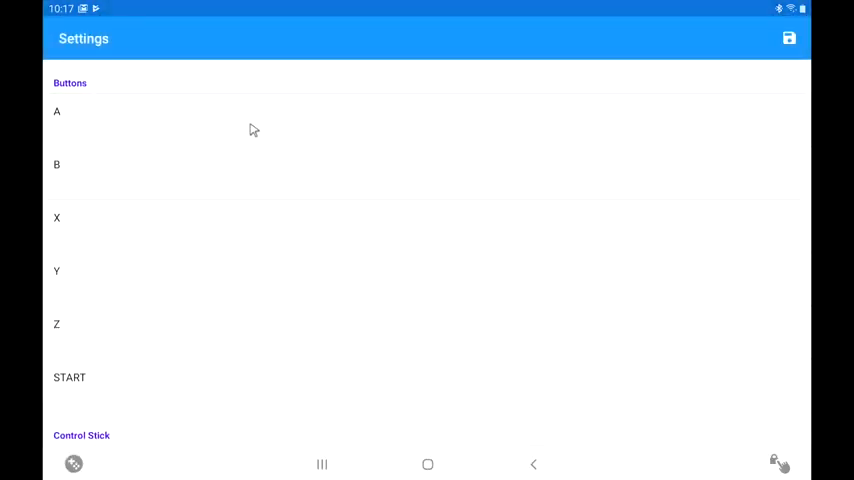
mouse_move(128, 120)
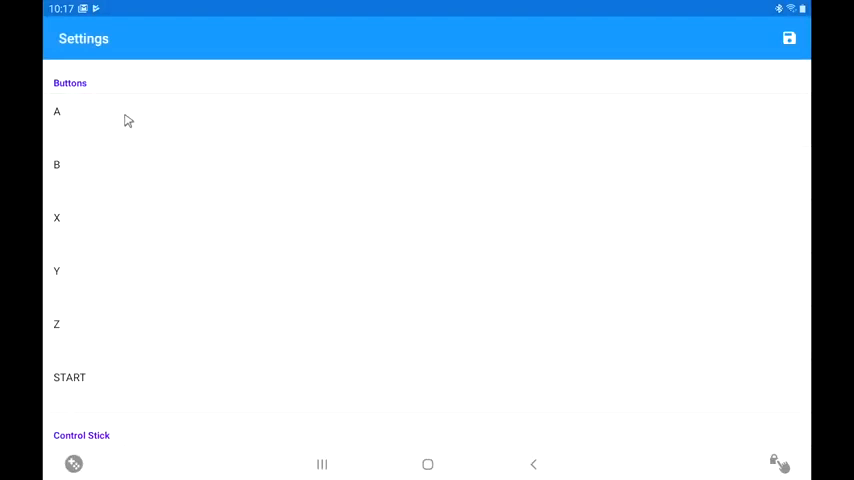
left_click(57, 111)
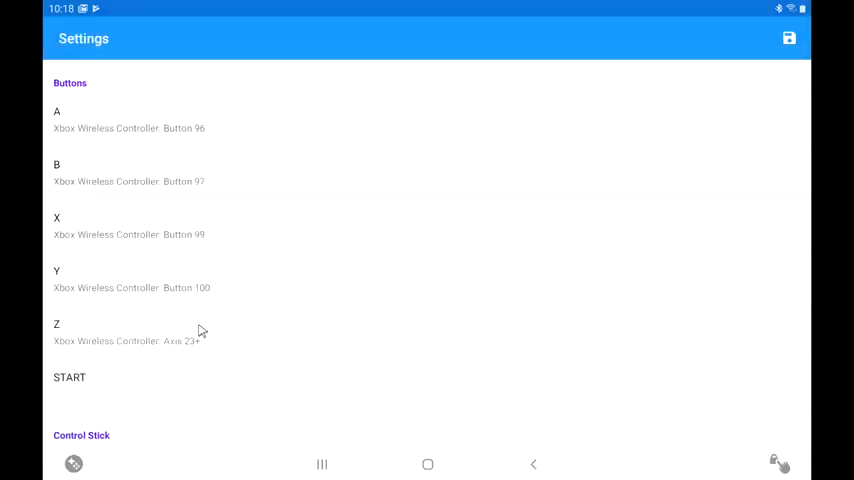
left_click(69, 377)
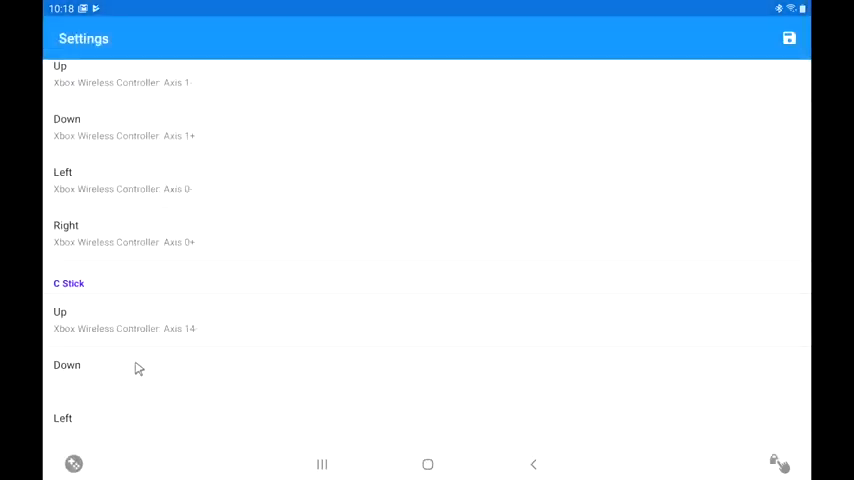
scroll("down", 3)
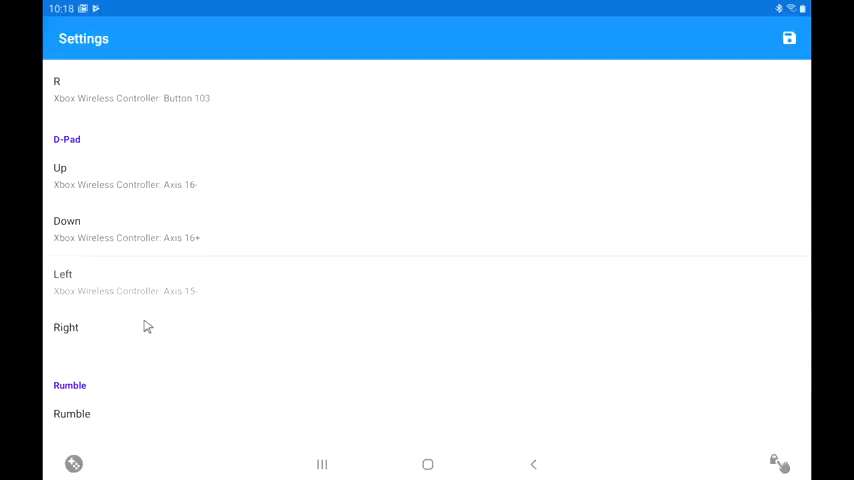
left_click(533, 463)
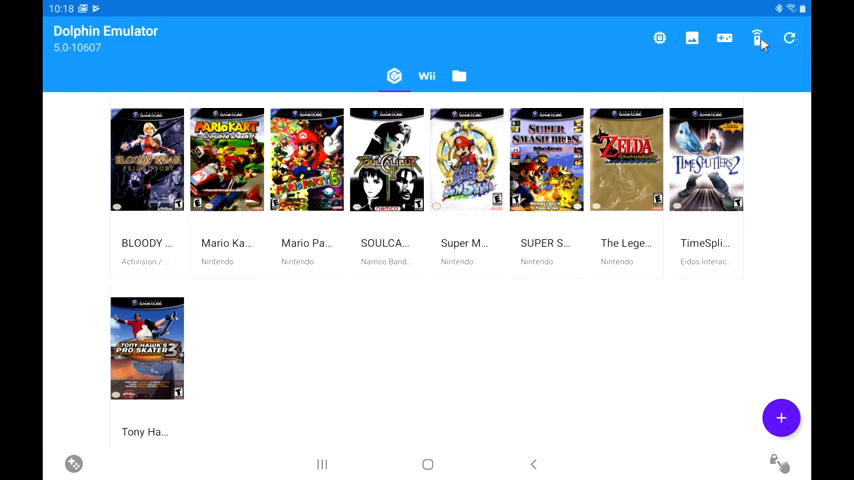
- Run SOULCALIBUR2 and untick all on-screen controls, including the C Stick, in Toggle Controls
left_click(386, 159)
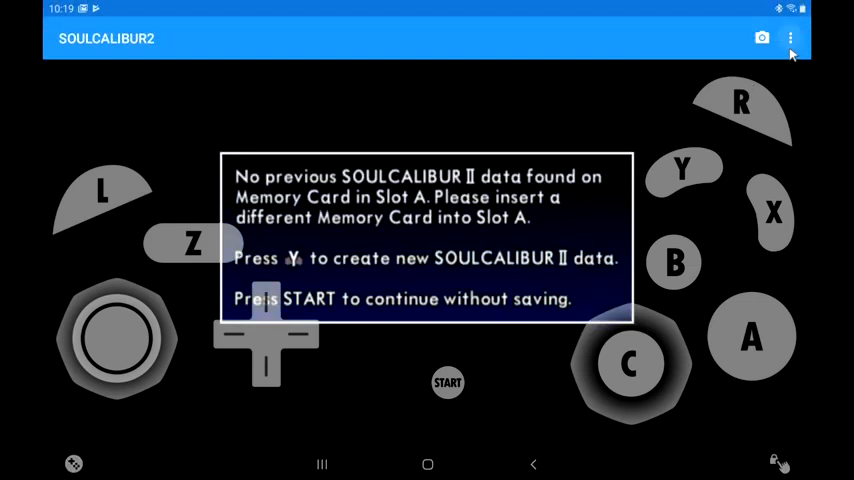
left_click(790, 38)
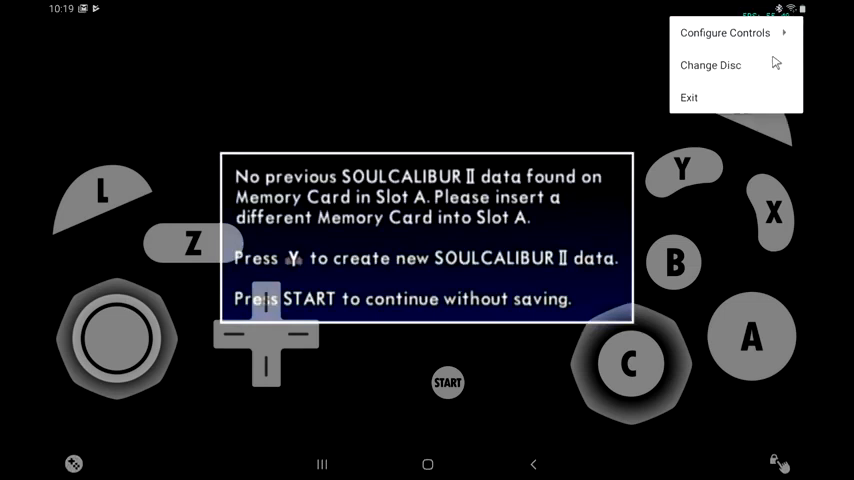
left_click(725, 33)
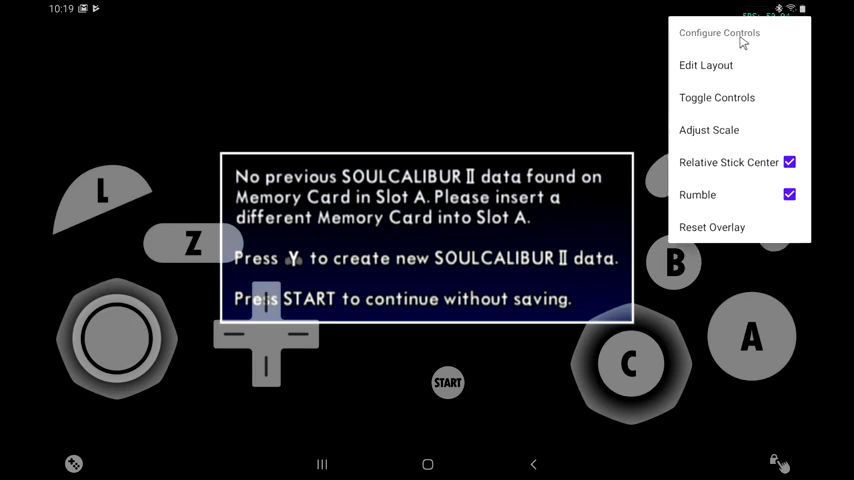
left_click(716, 97)
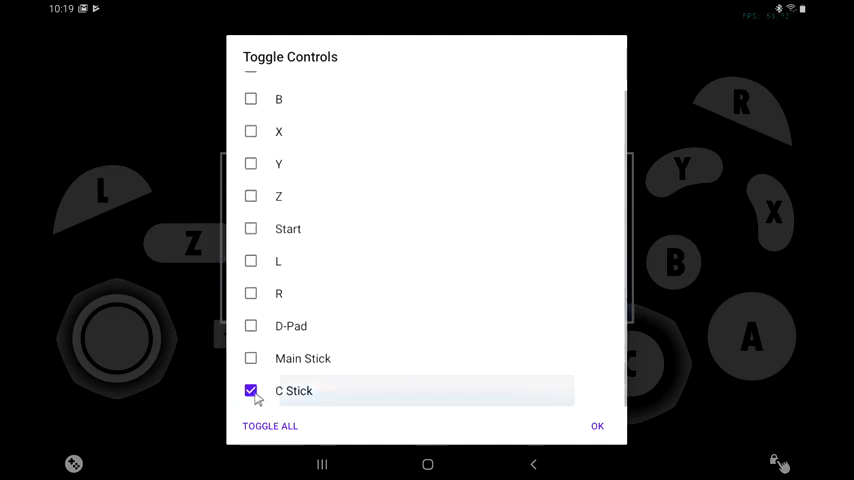
left_click(597, 425)
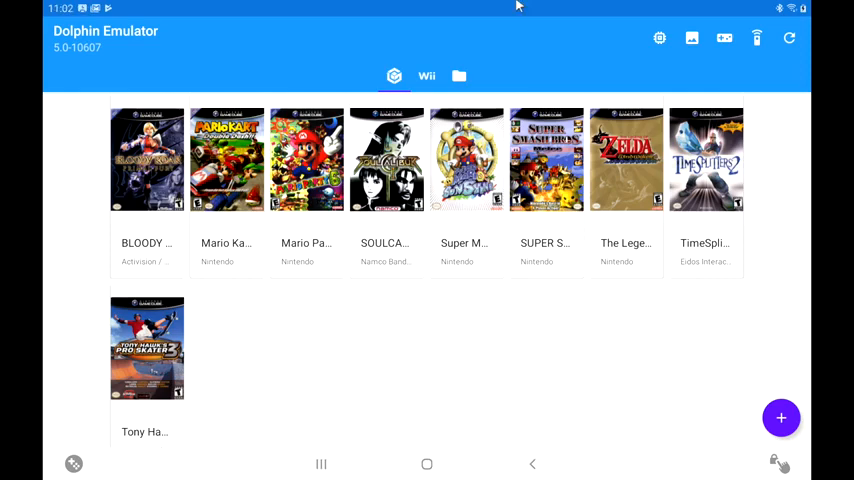
double_click(227, 159)
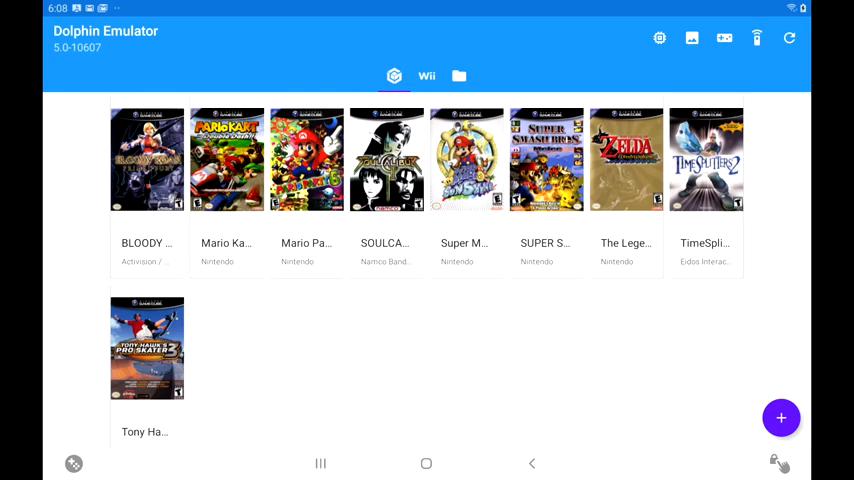
mouse_move(685, 335)
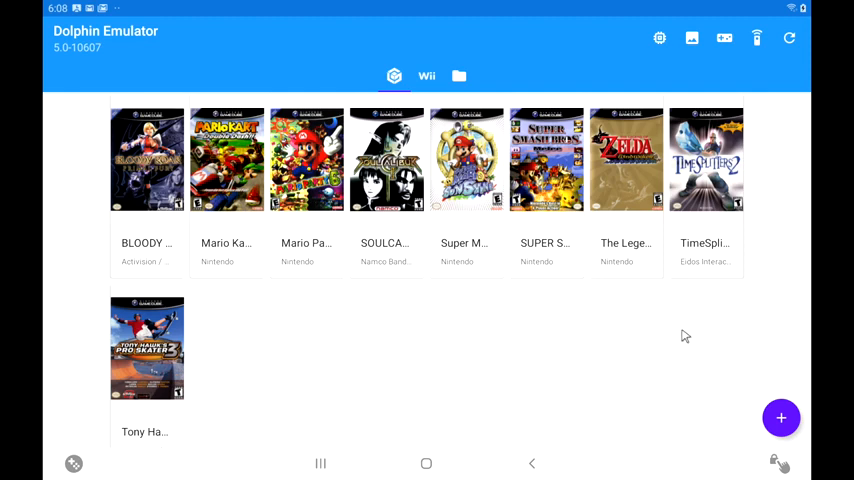
mouse_move(313, 225)
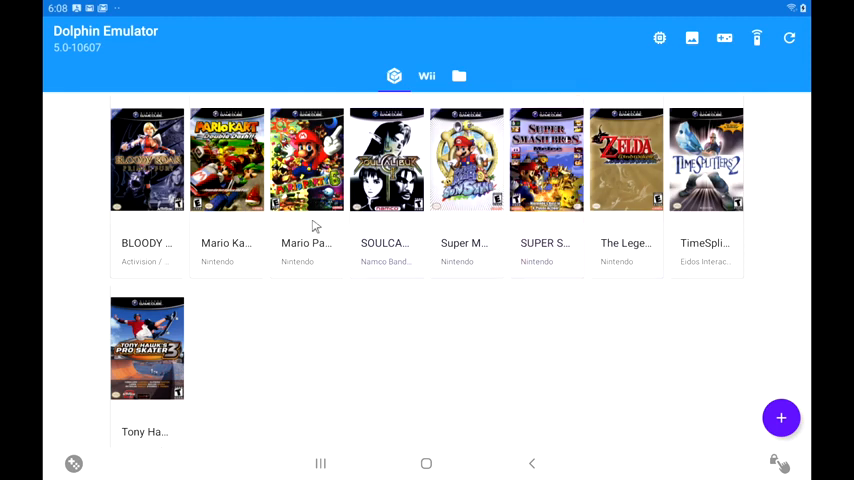
left_click(546, 160)
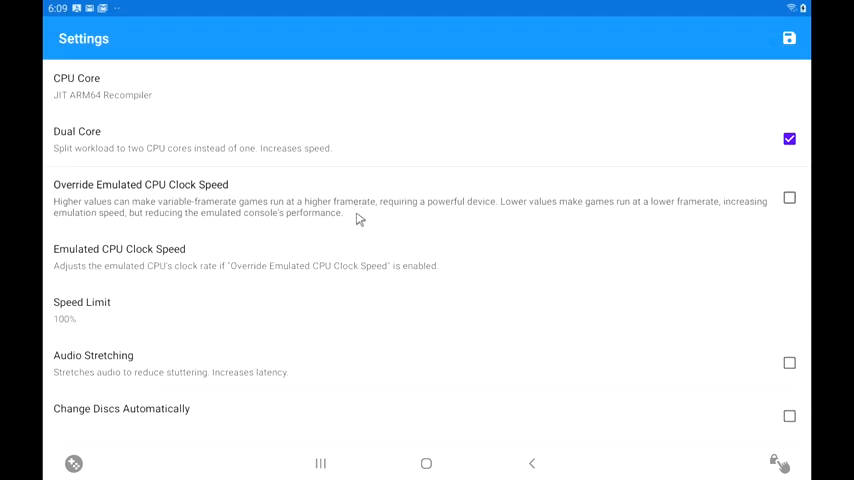
- Check Enable Savestates in General config, save the settings and relaunch SOULCALIBUR2
scroll("down", 3)
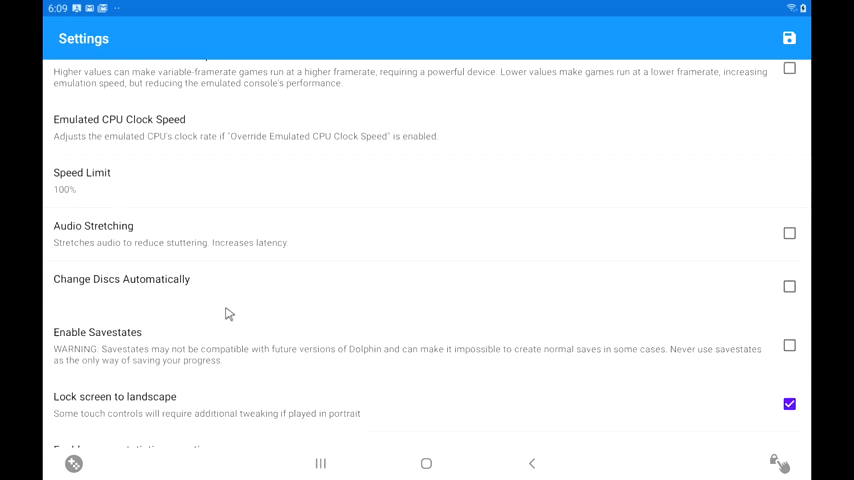
mouse_move(245, 362)
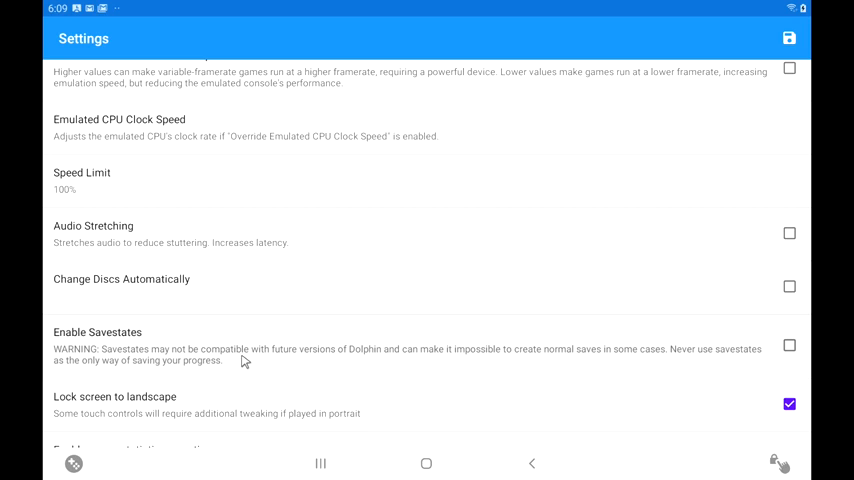
left_click(789, 345)
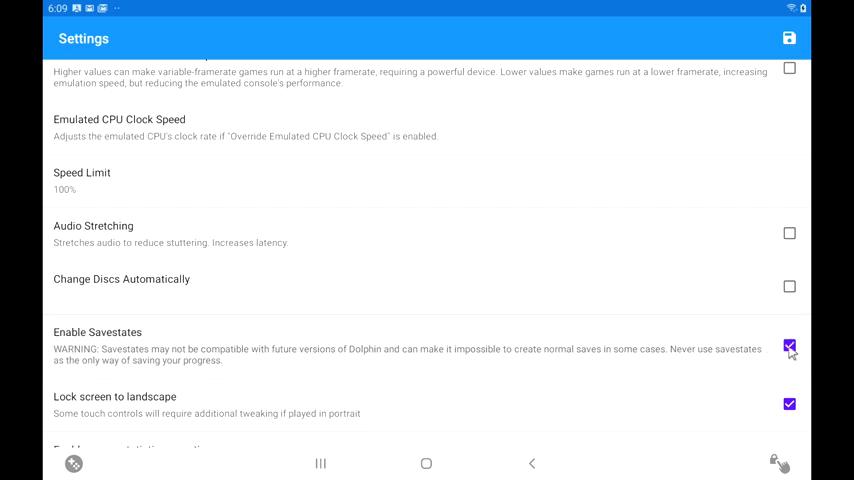
left_click(532, 463)
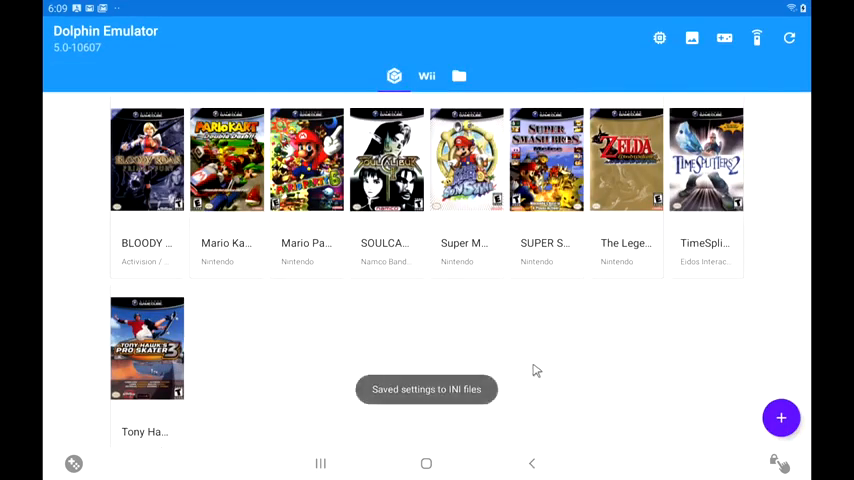
left_click(386, 160)
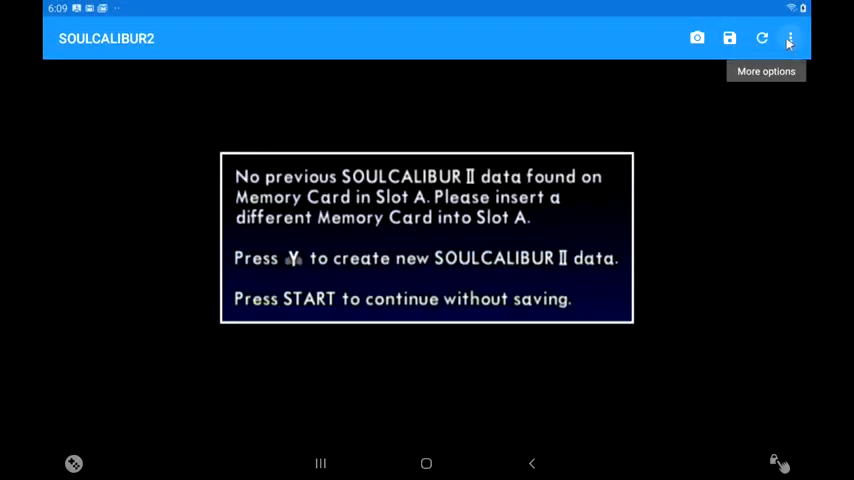
- Save the SOULCALIBUR2 state to Slot 1, then load it back from Slot 1
left_click(790, 38)
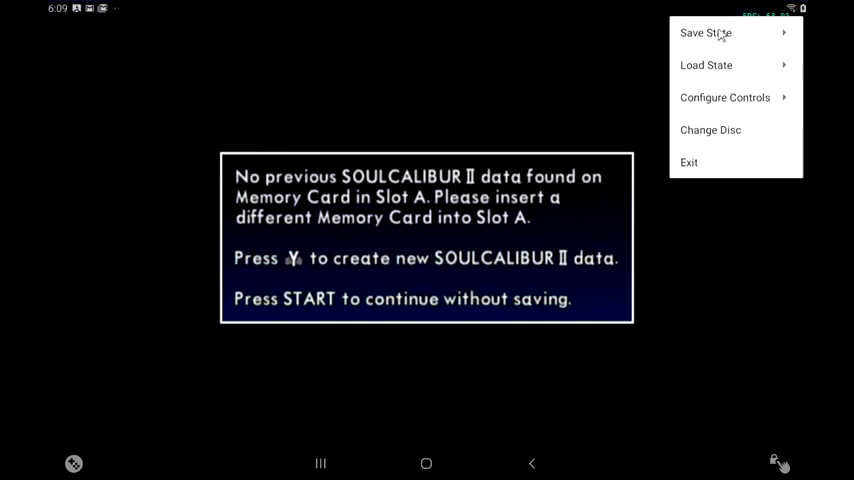
left_click(706, 32)
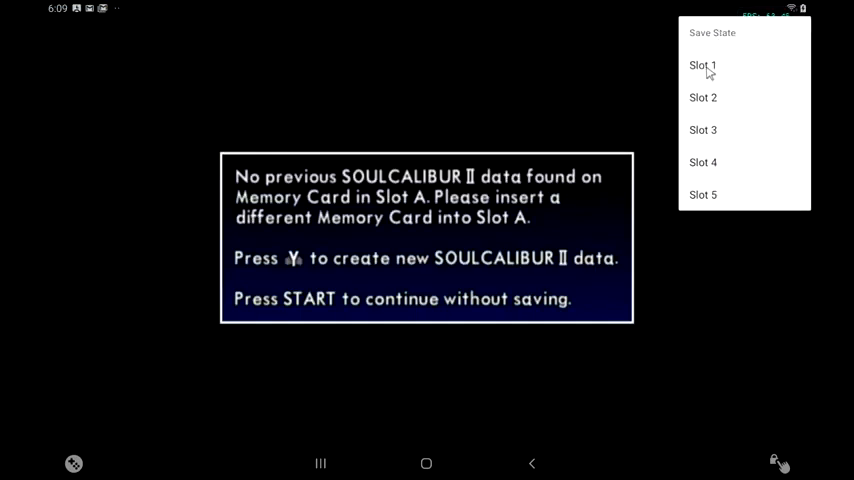
left_click(702, 65)
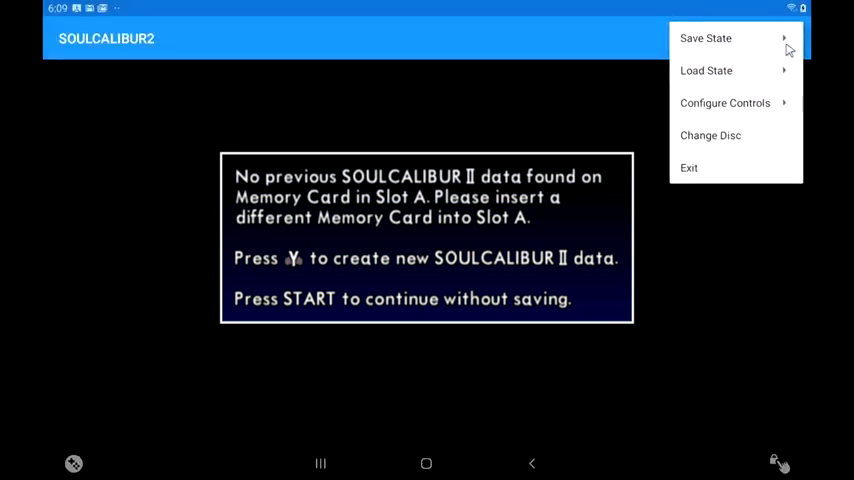
left_click(706, 70)
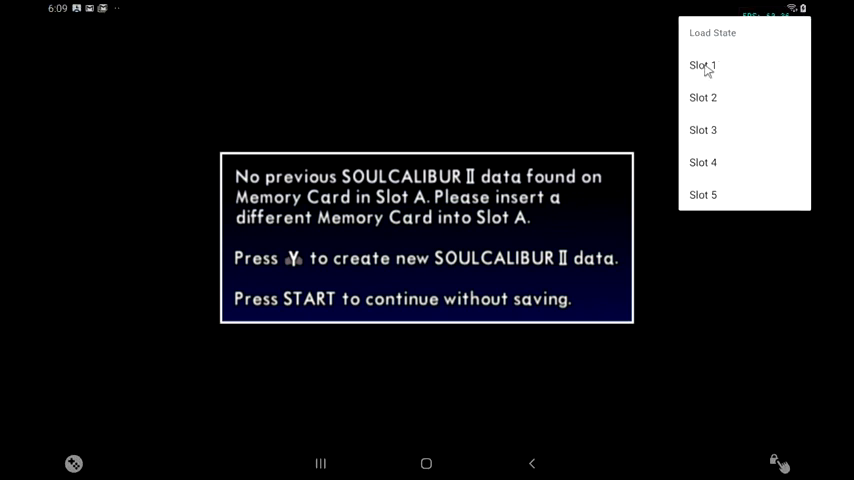
left_click(702, 65)
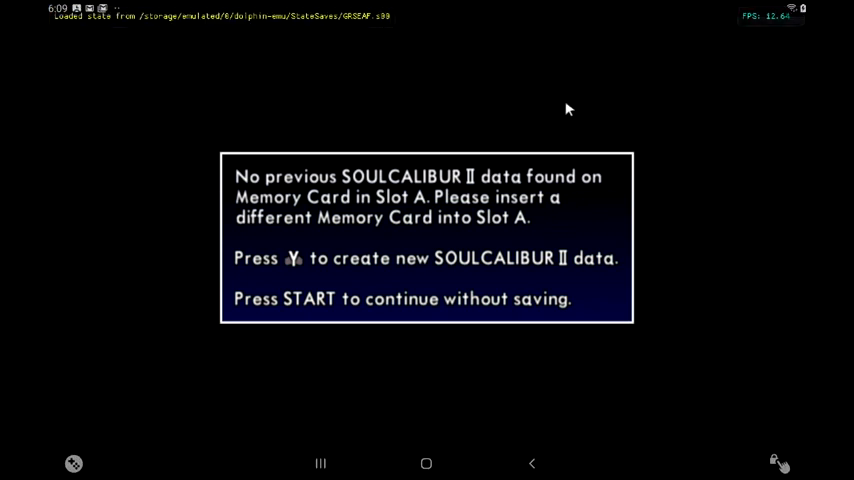